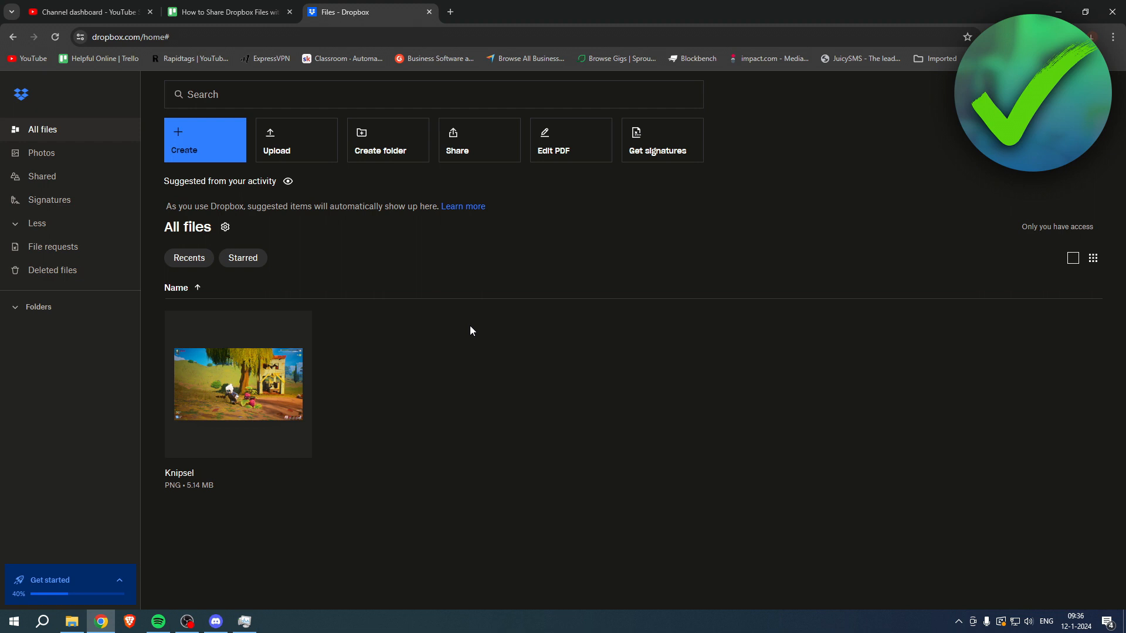
mouse_move(237, 384)
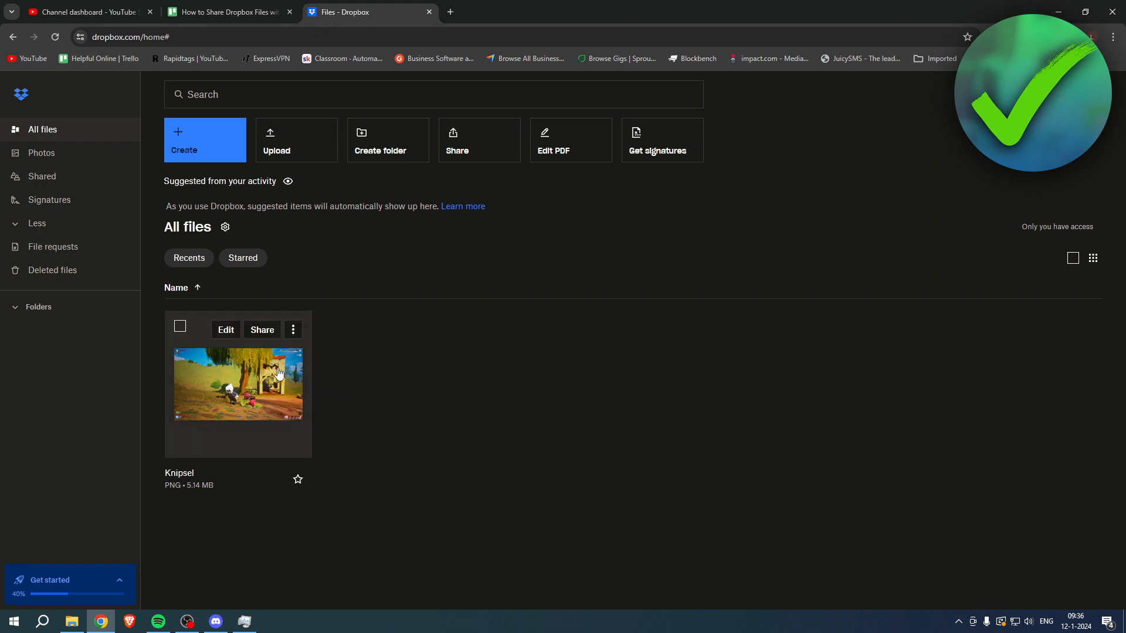
Create a view-only share link for Knipsel.PNG, copy it, and dismiss the copied notice.
left_click(261, 330)
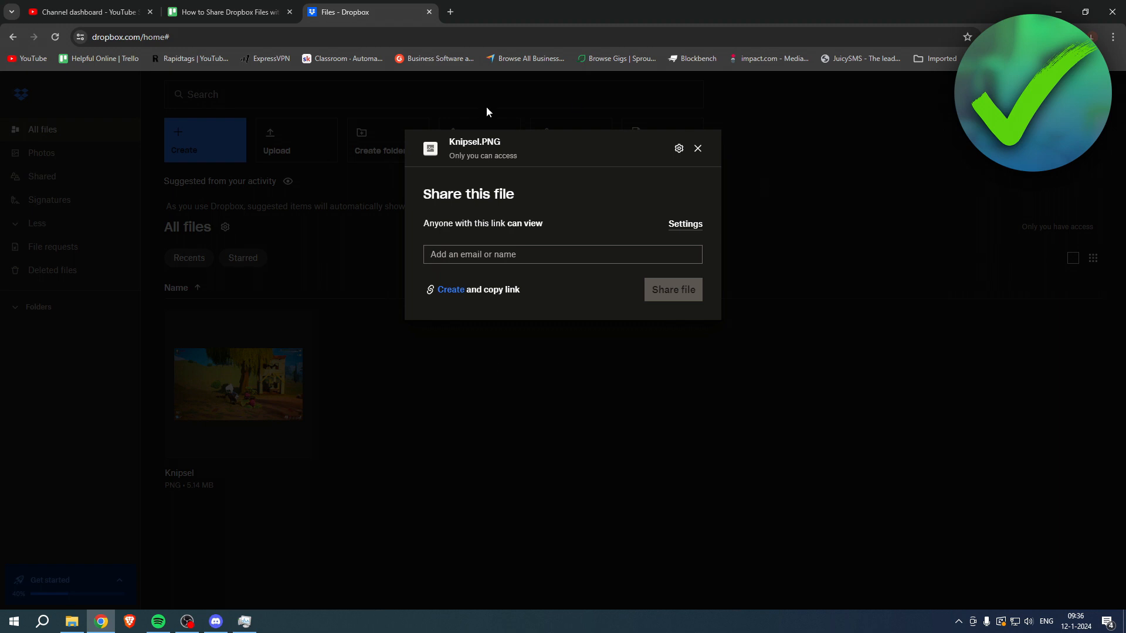
triple_click(482, 224)
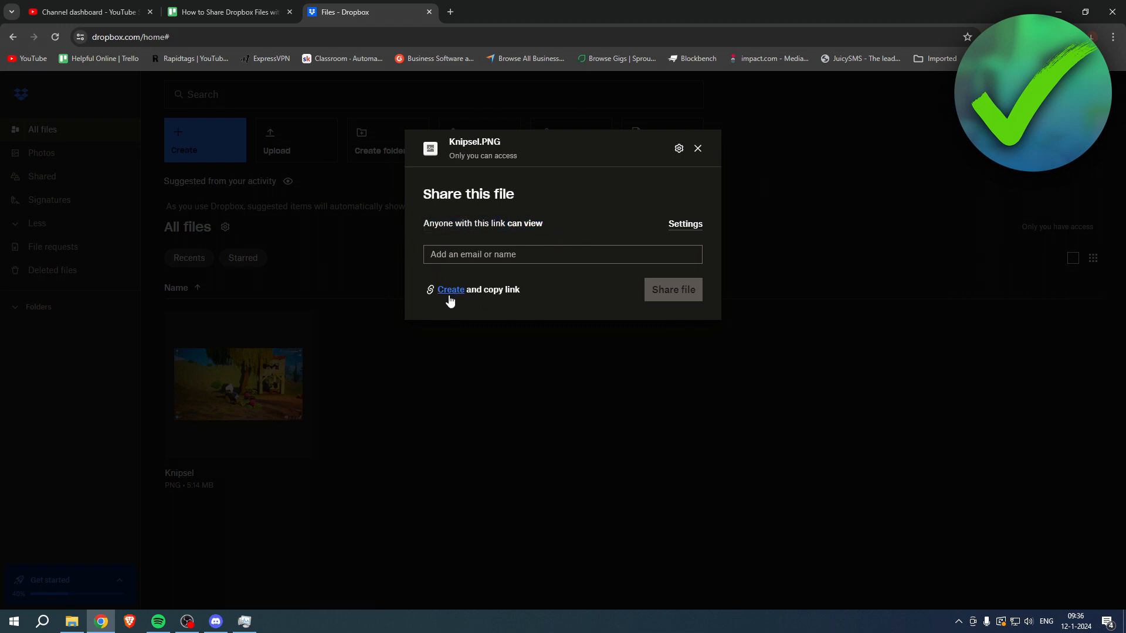
left_click(450, 289)
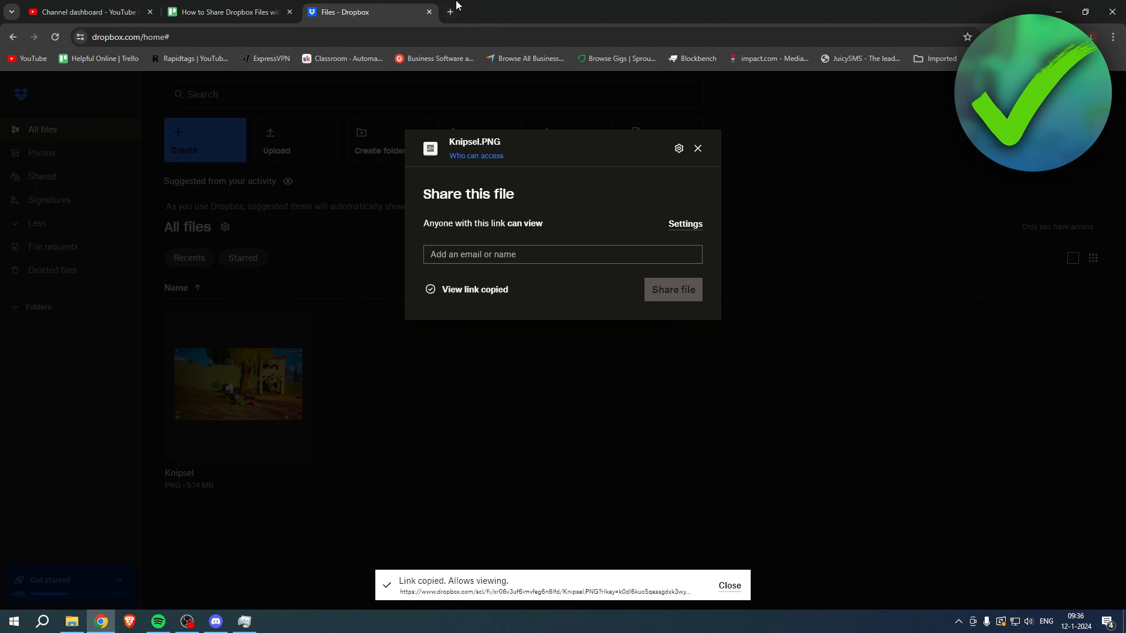
left_click(449, 12)
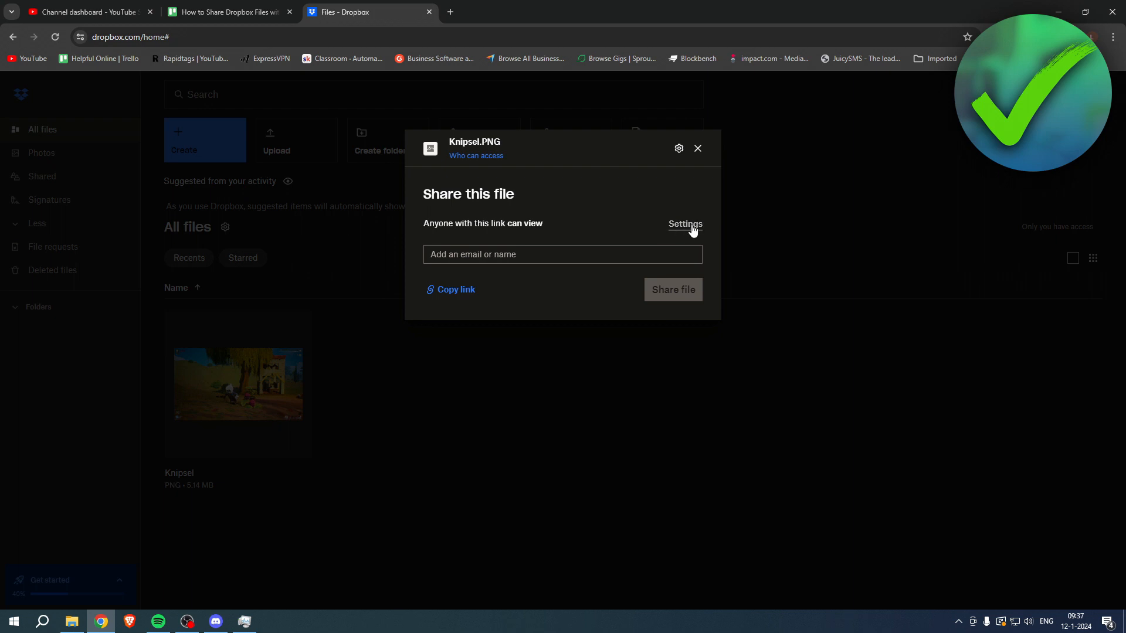
Set Knipsel.PNG's link access to 'Only people invited', save, recopy the link, and open a new tab.
left_click(684, 224)
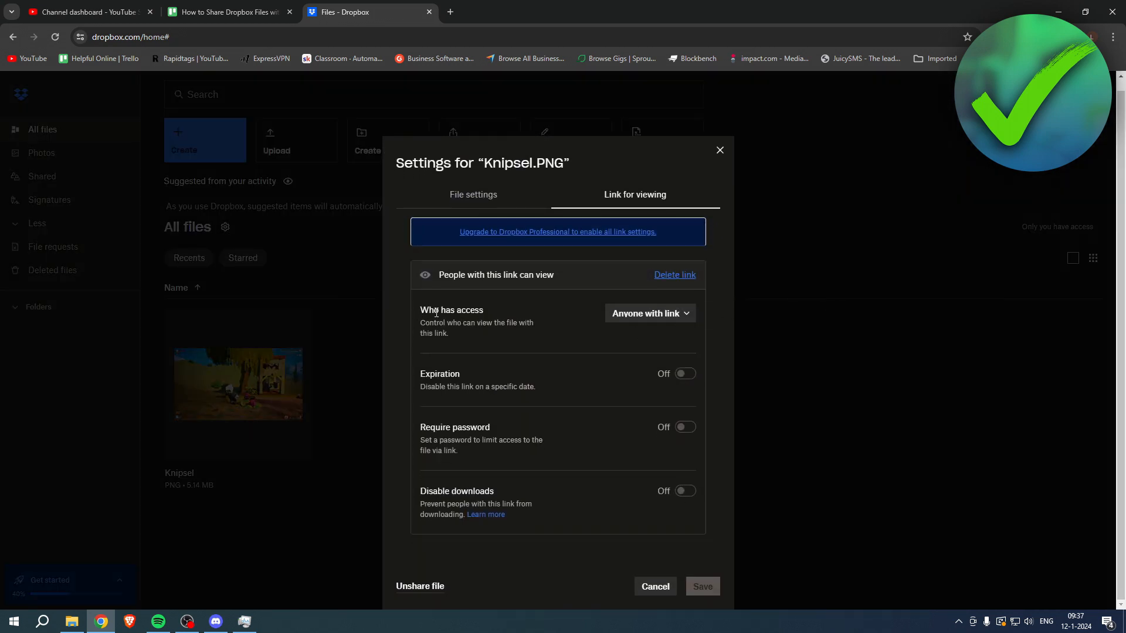
left_click(649, 313)
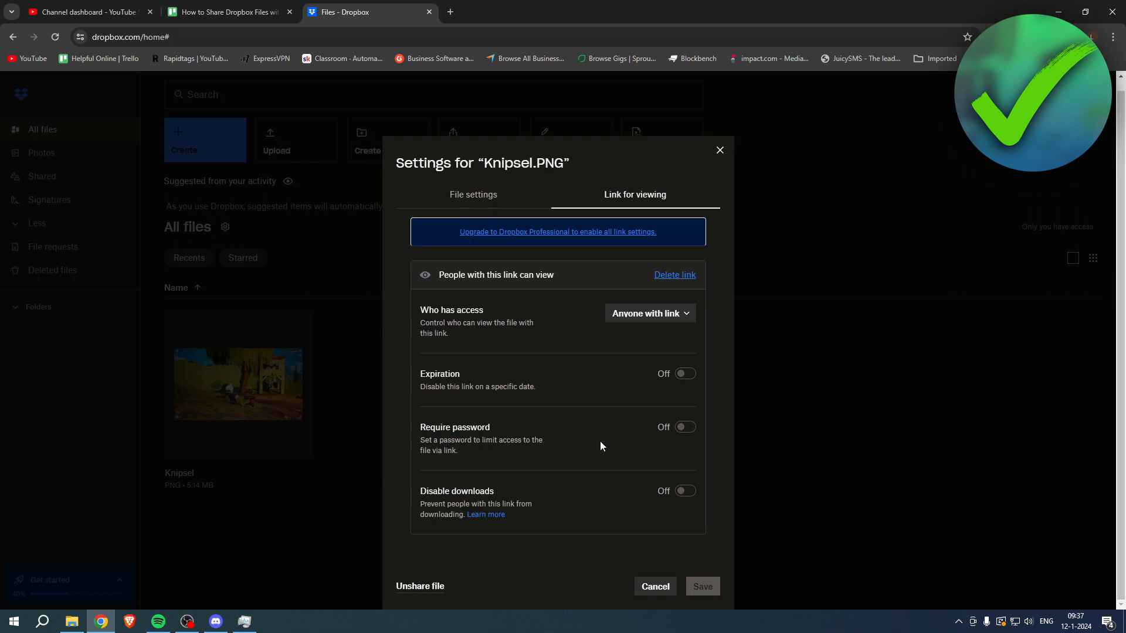
mouse_move(689, 498)
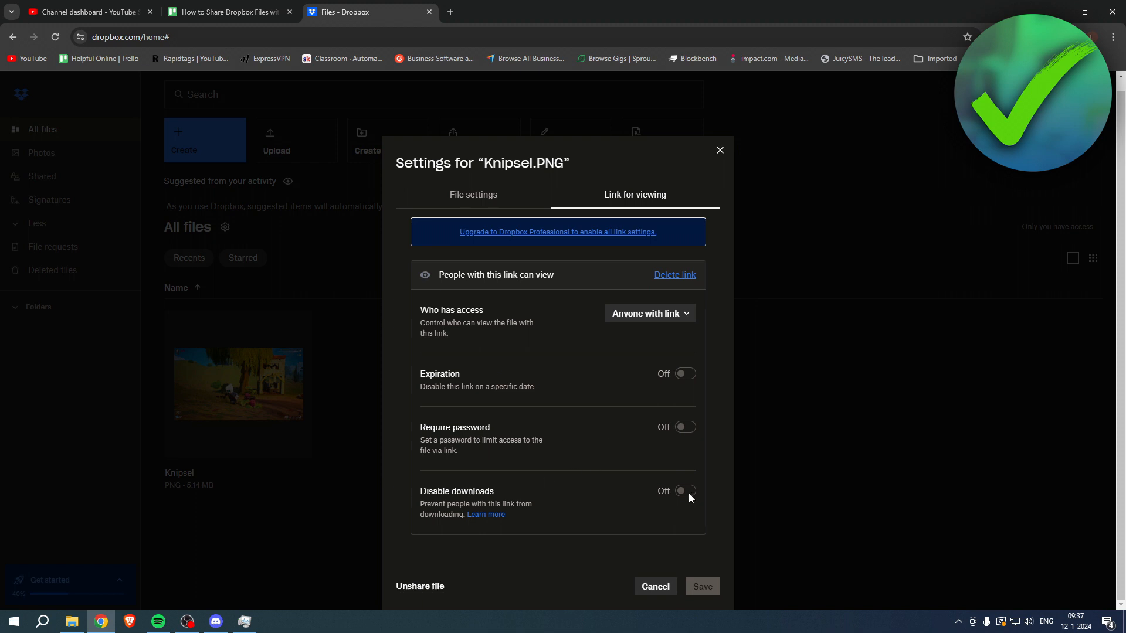
mouse_move(419, 585)
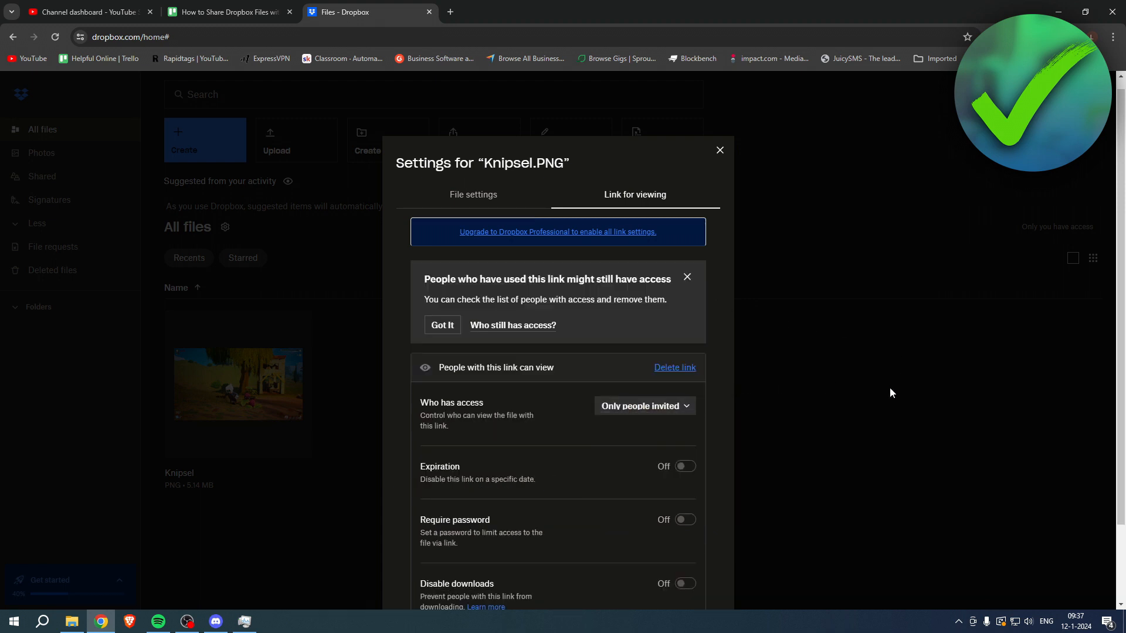
left_click(643, 405)
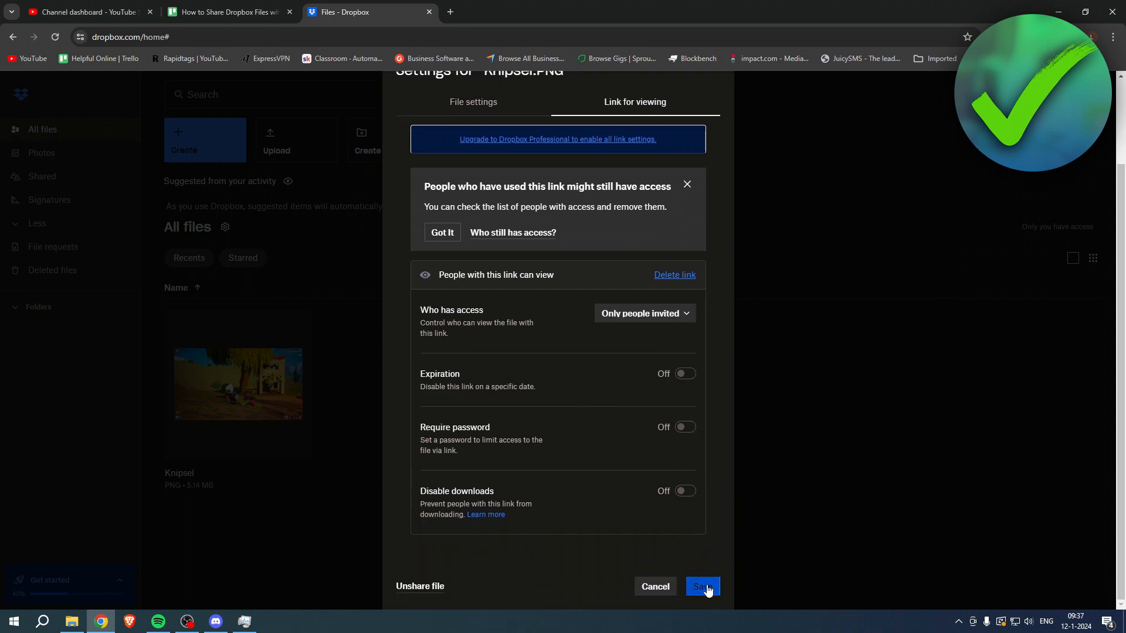
left_click(701, 586)
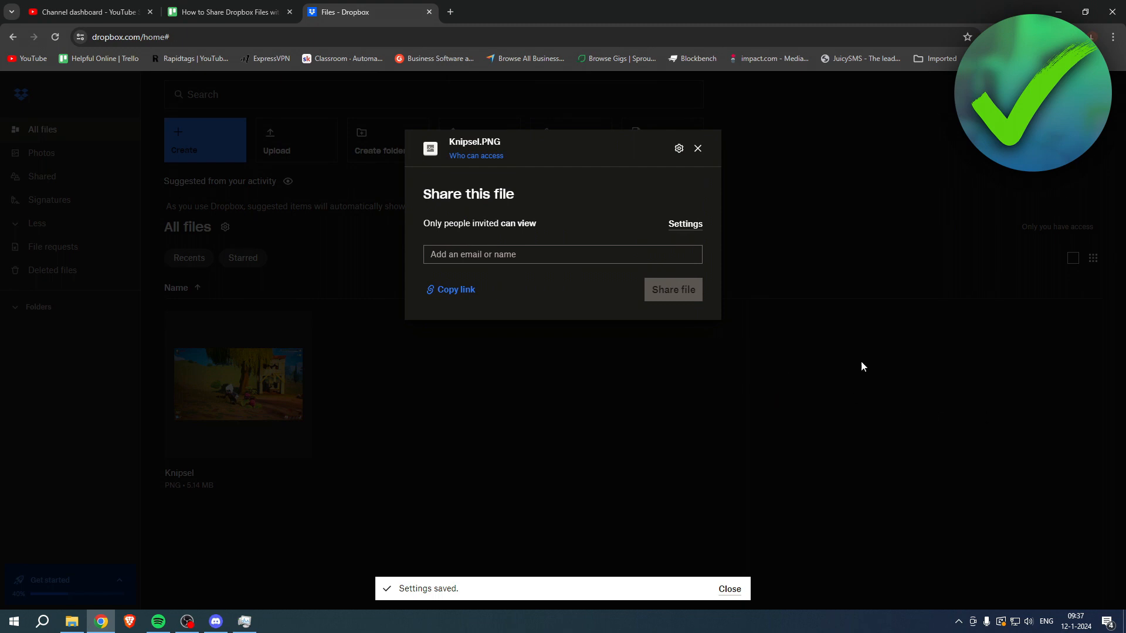
left_click(450, 289)
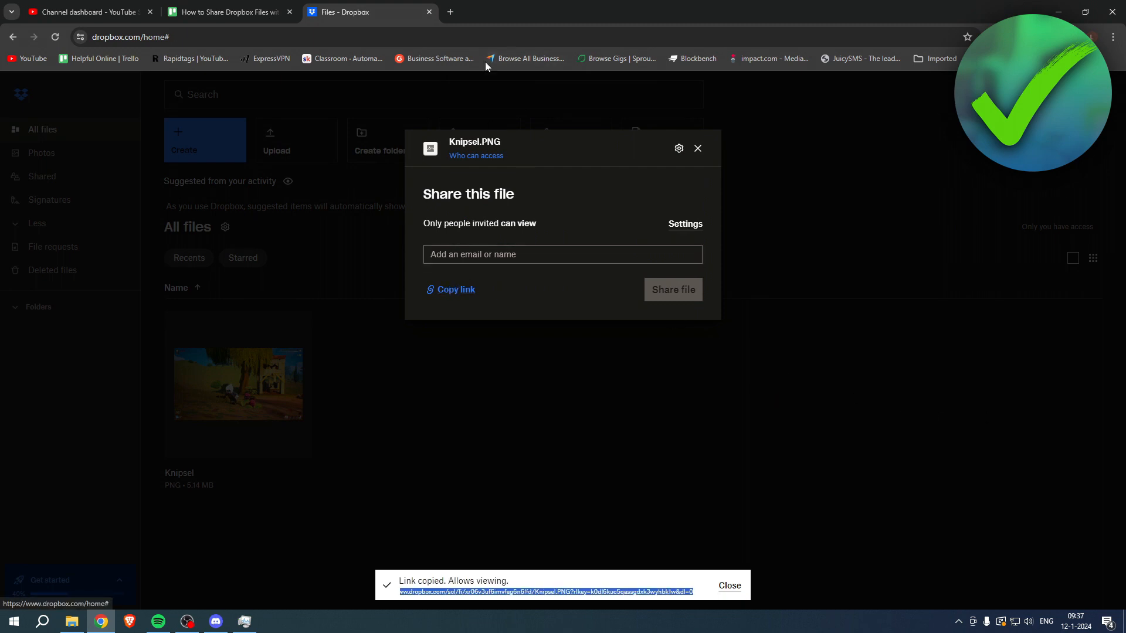
left_click(589, 12)
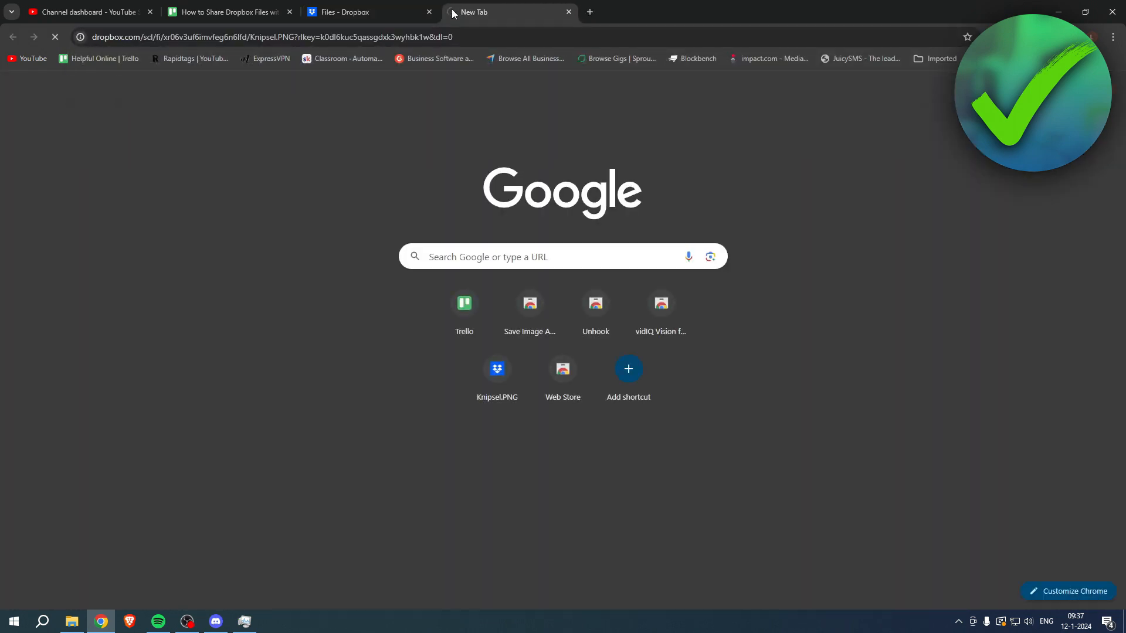